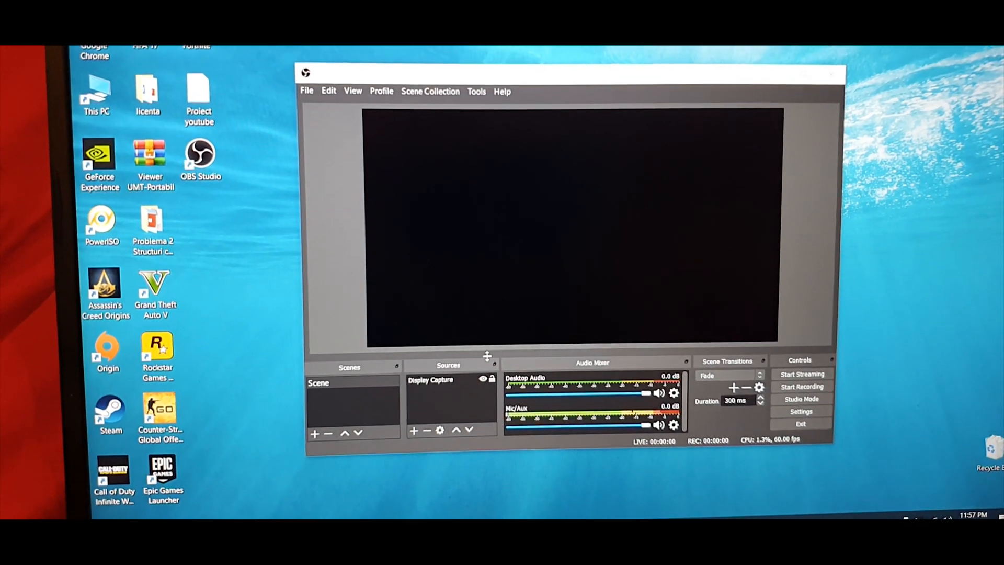
# - View the About page's device specifications within the System section of Settings
pyautogui.click(598, 512)
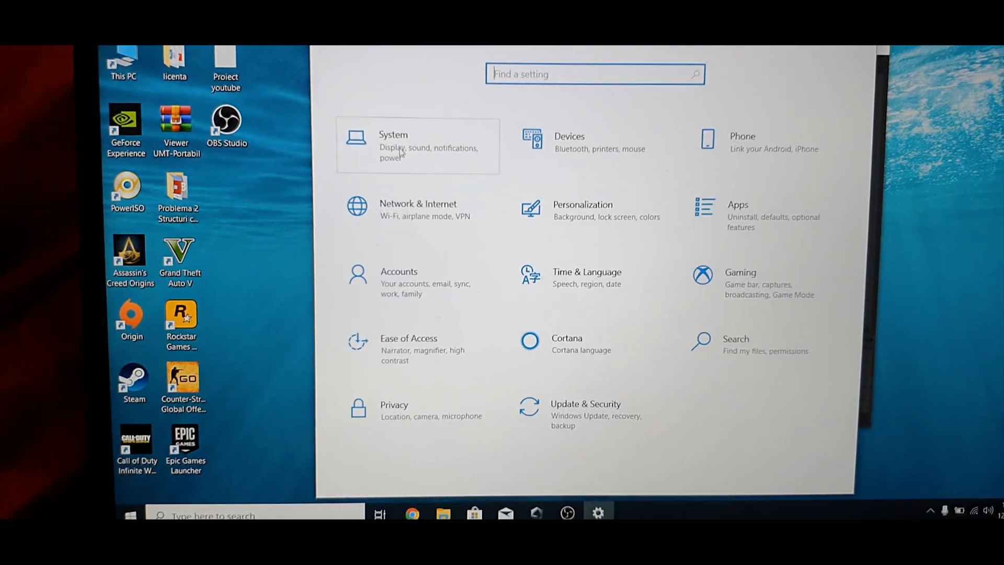
pyautogui.click(393, 144)
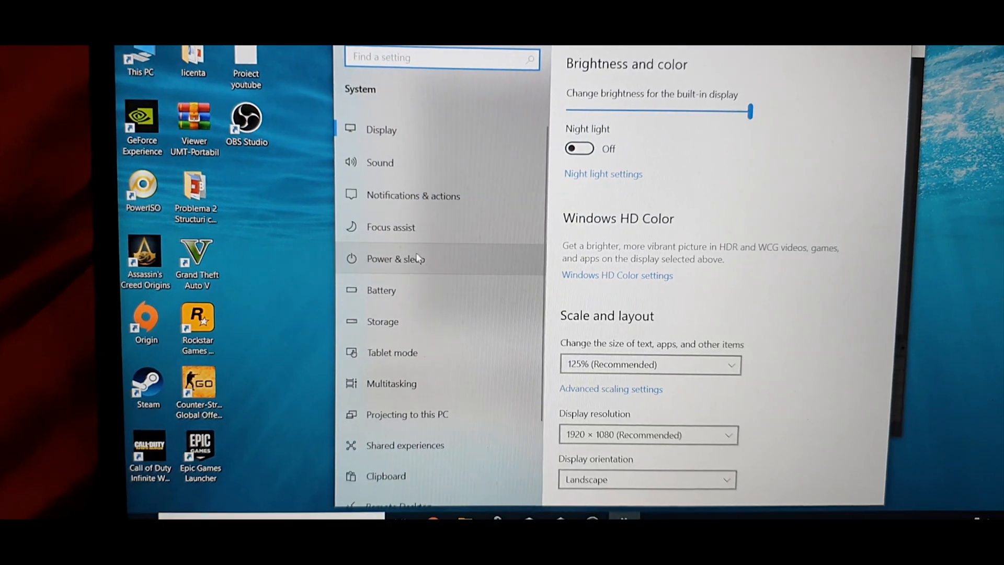
pyautogui.scroll(-3)
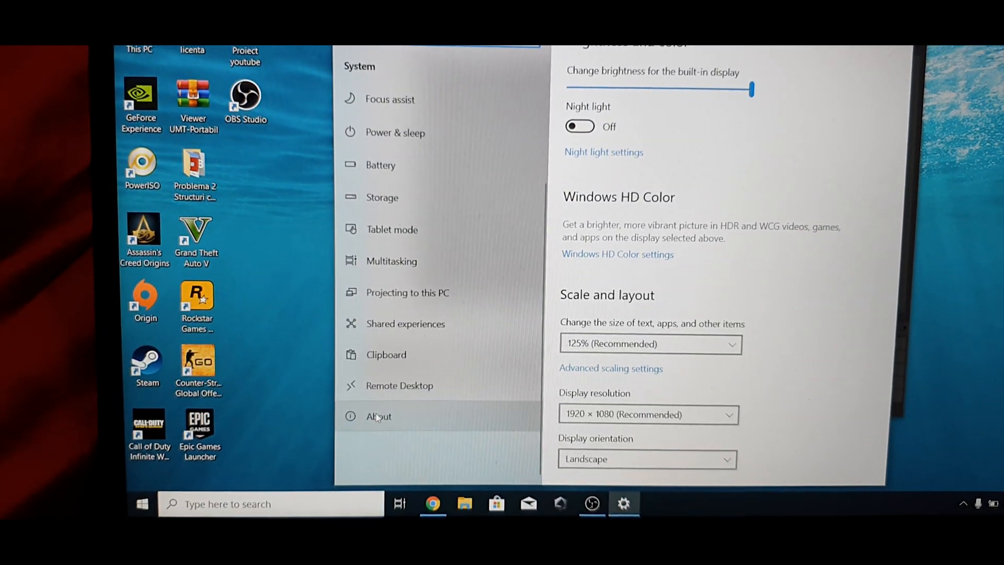
pyautogui.click(377, 415)
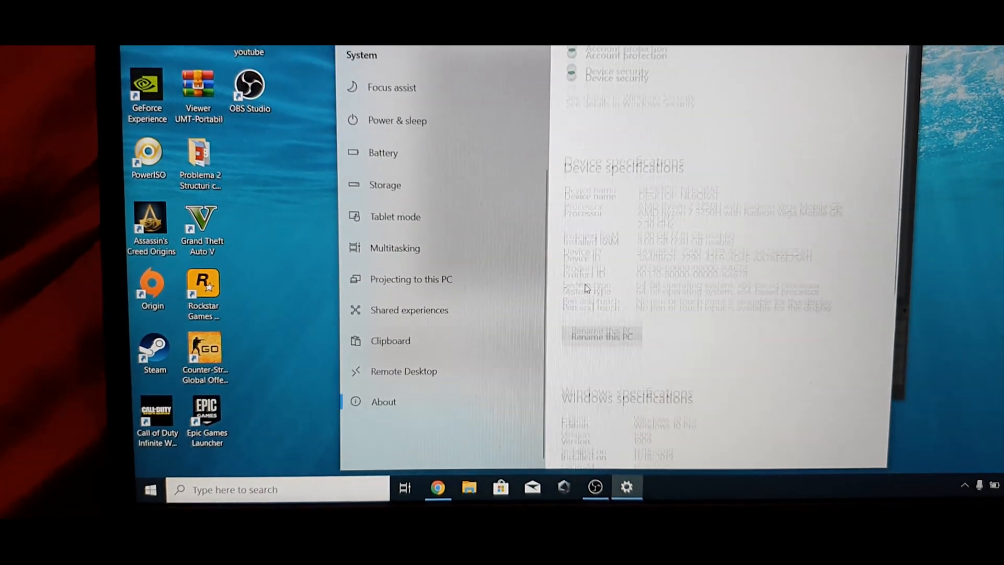
pyautogui.scroll(-3)
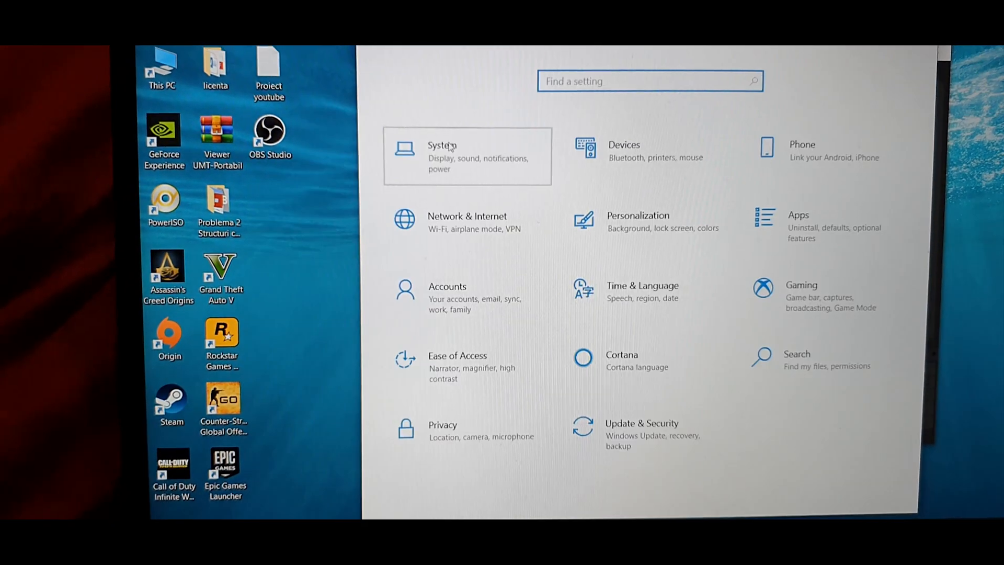
# - Reach the Graphics performance preference page through System's Display settings
pyautogui.click(442, 156)
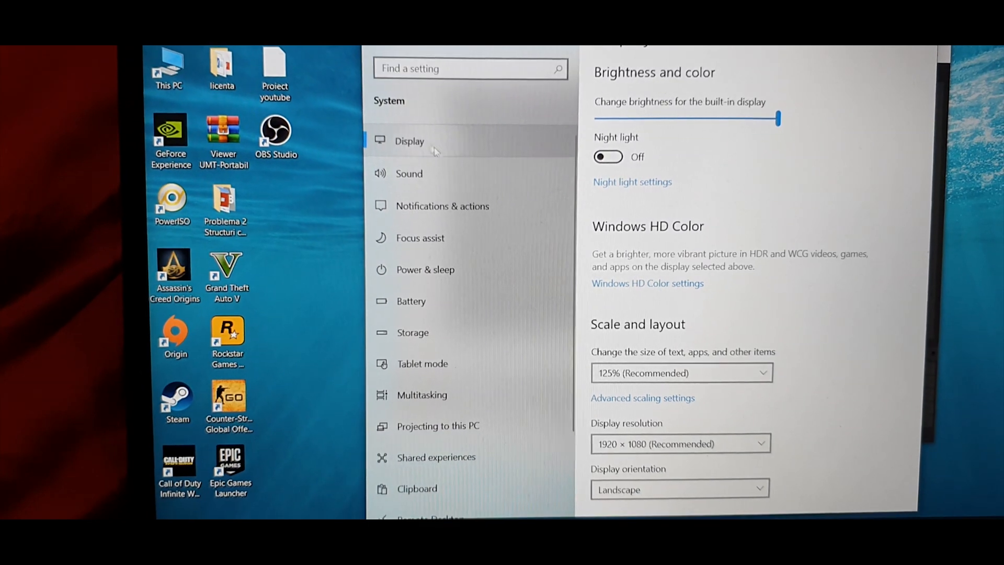
pyautogui.scroll(-3)
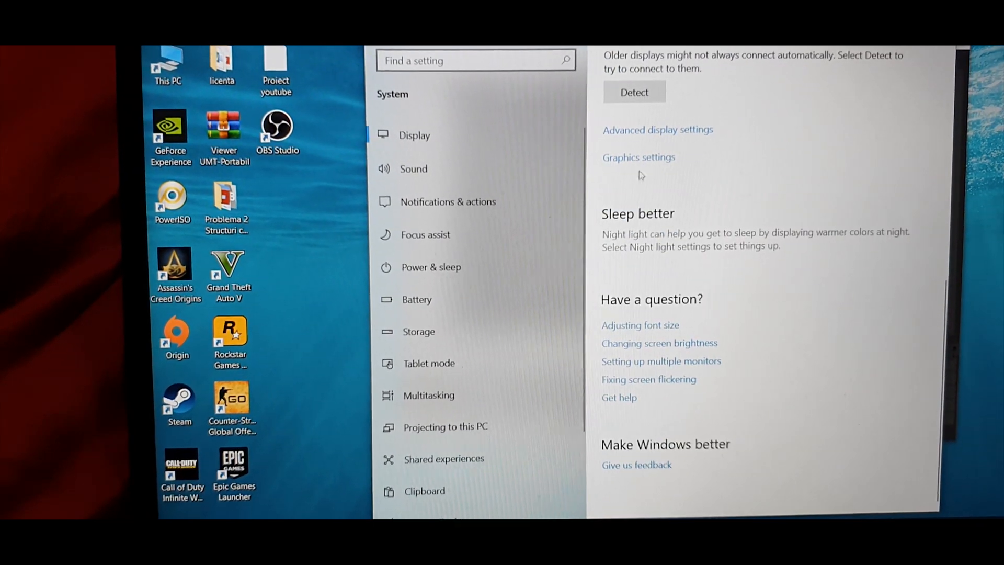
pyautogui.click(638, 157)
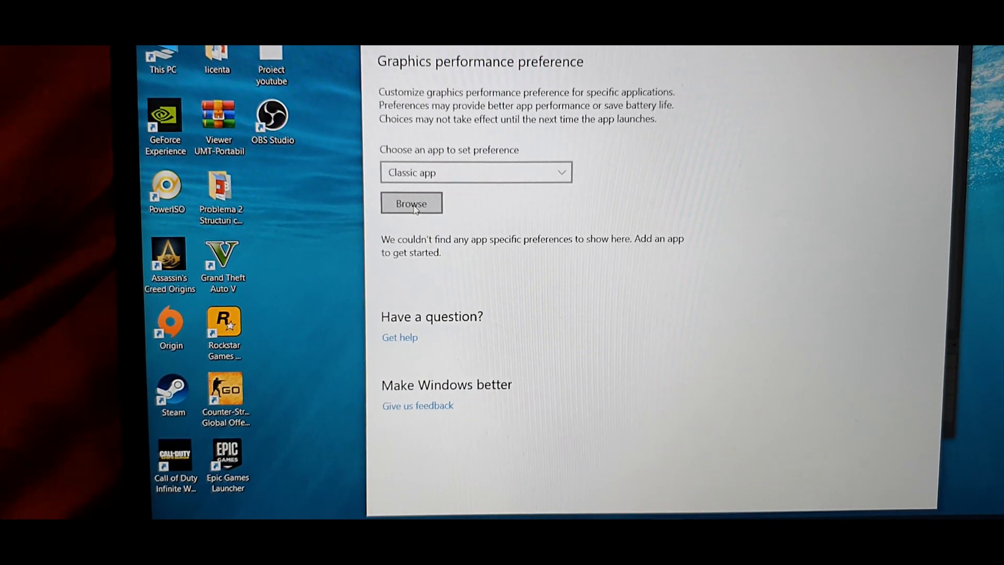
# - Browse to F:\obs-studio\bin\64bit and choose obs64 as the classic app
pyautogui.click(411, 202)
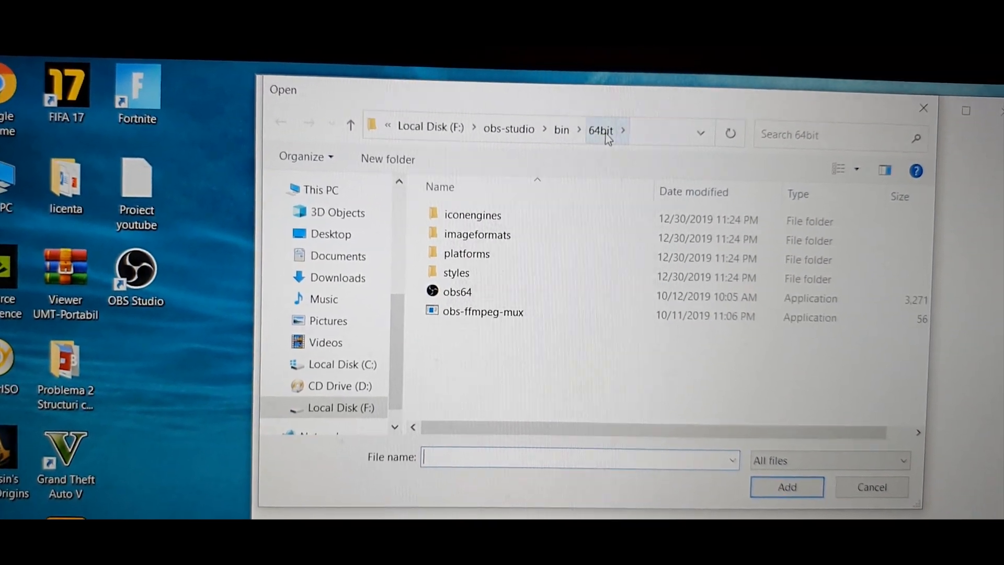
pyautogui.click(455, 294)
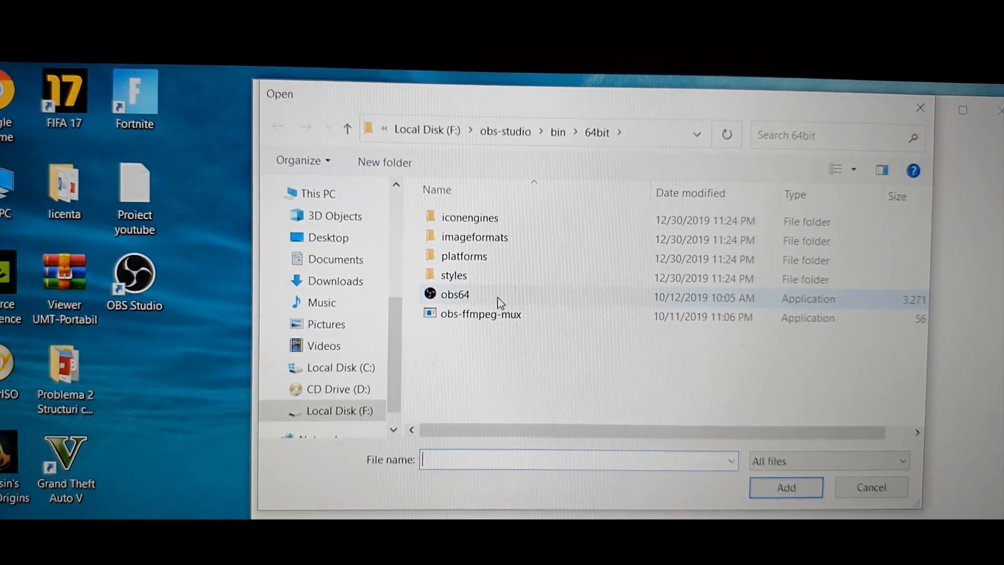
pyautogui.click(455, 294)
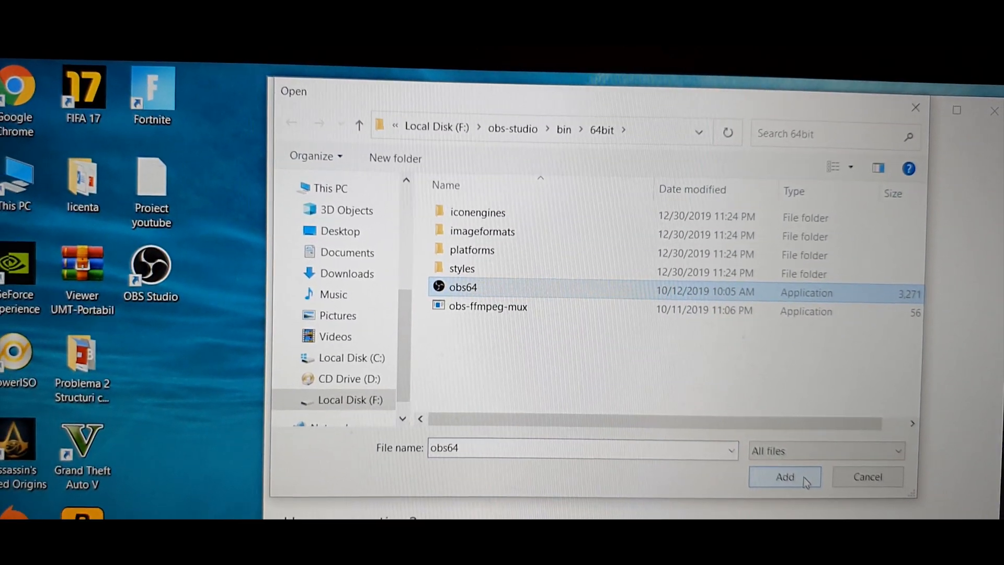
# - Add obs64.exe to the list and save its GPU preference as Power saving
pyautogui.click(783, 476)
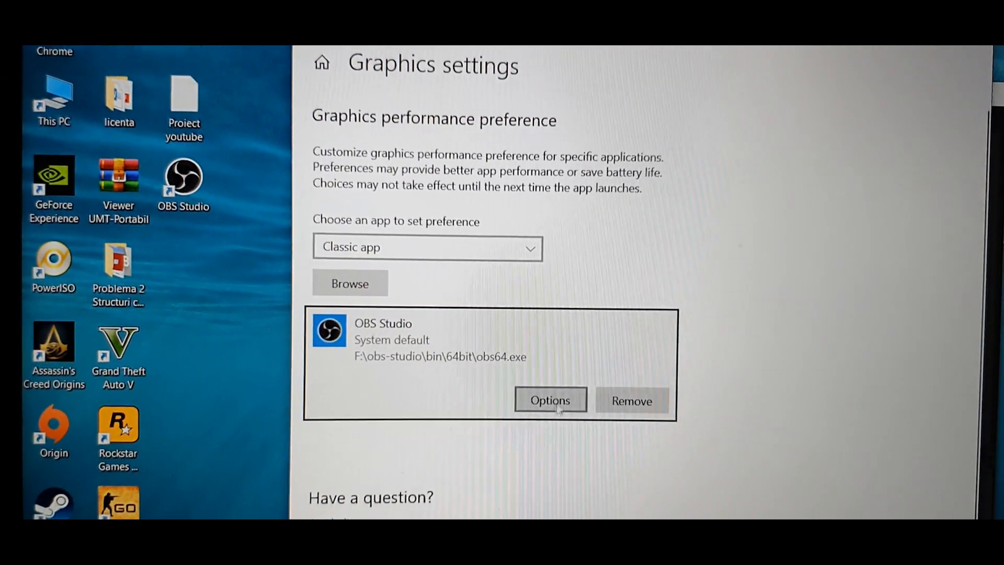
pyautogui.click(549, 400)
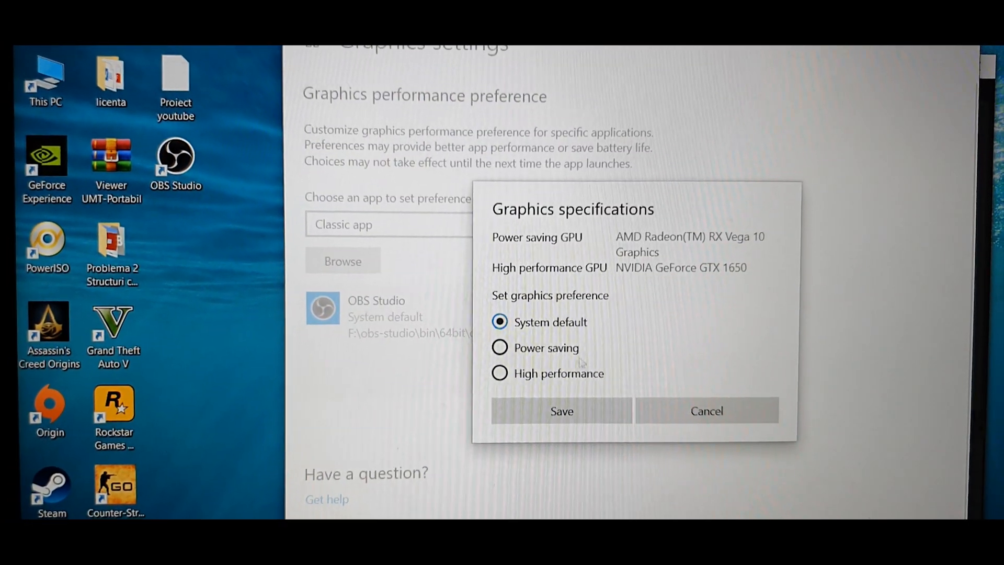
pyautogui.click(500, 348)
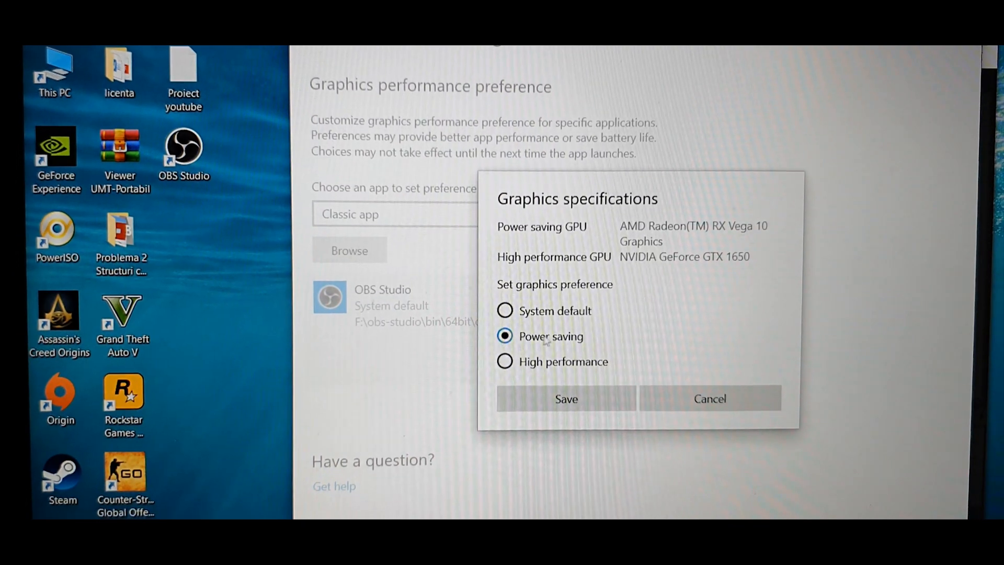
pyautogui.click(564, 398)
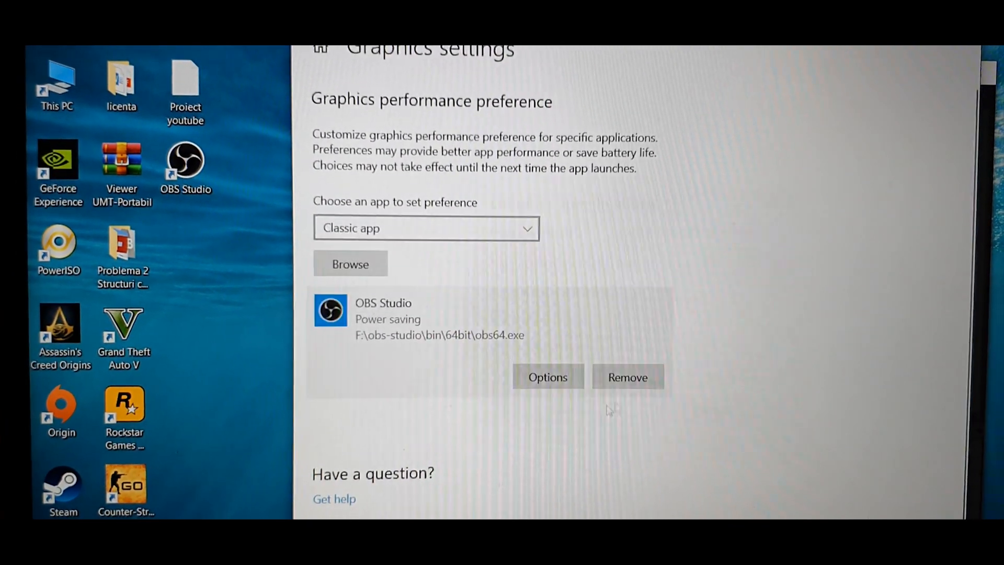
pyautogui.scroll(-3)
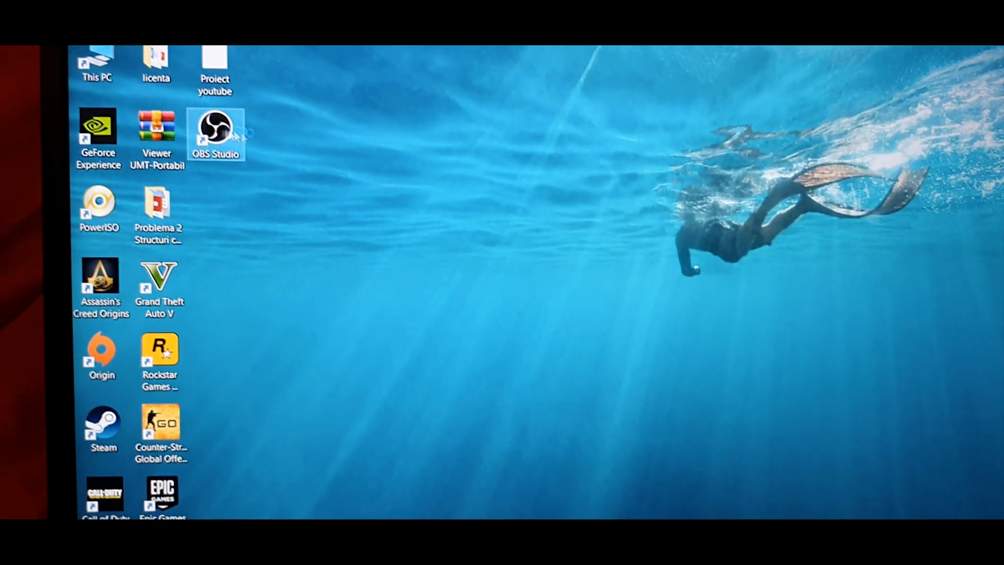
# - Relaunch OBS Studio from its desktop shortcut so Display Capture shows the desktop
pyautogui.doubleClick(215, 127)
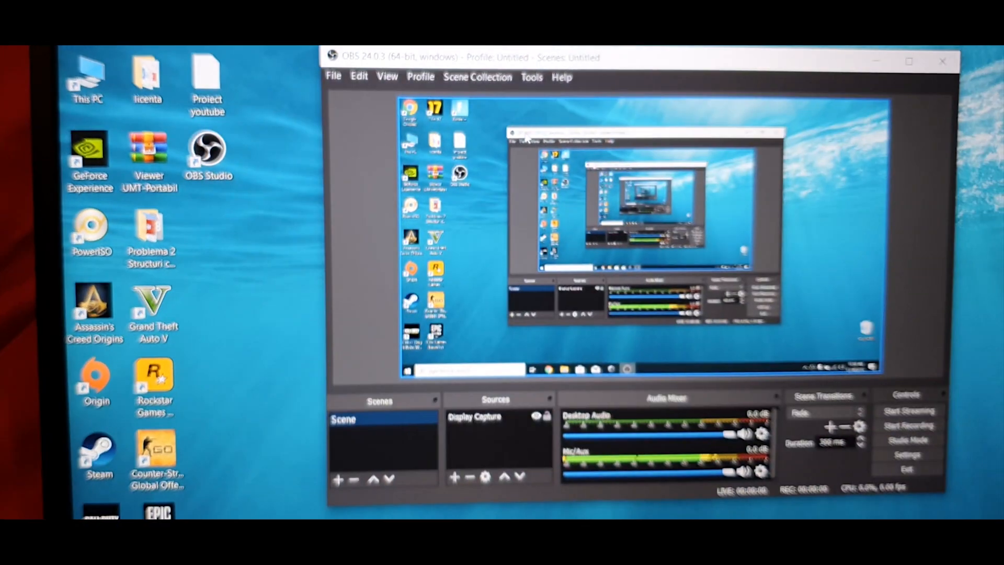